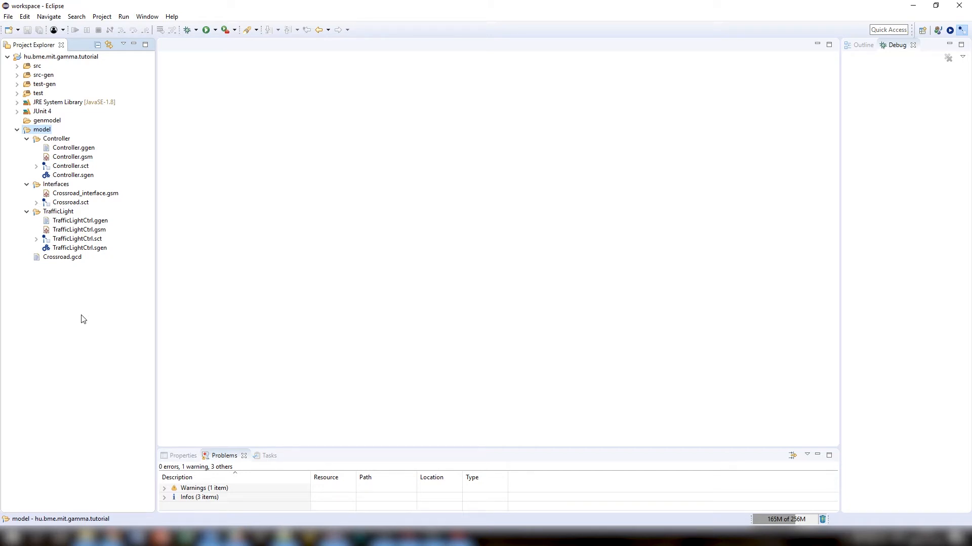
# Open the TrafficLightCtrl.sct and Crossroad.sct statecharts from the Project Explorer.
pyautogui.doubleClick(77, 239)
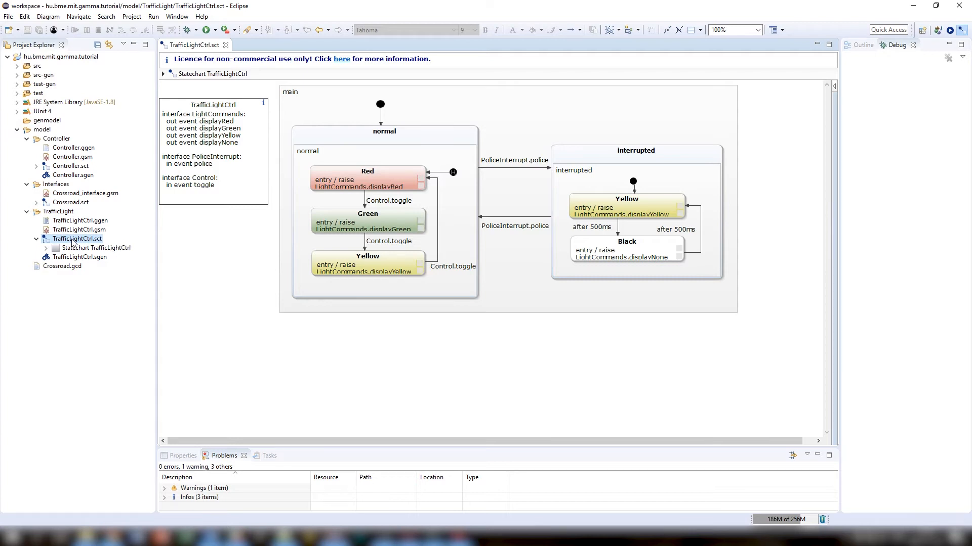
pyautogui.doubleClick(71, 202)
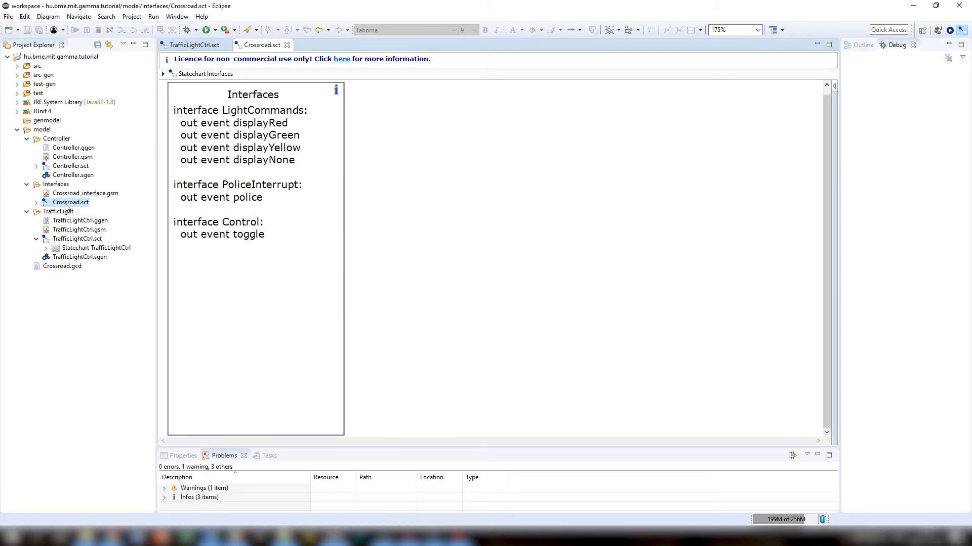
# Open Controller.sct to view its timed Operating region and police forwarding.
pyautogui.click(71, 166)
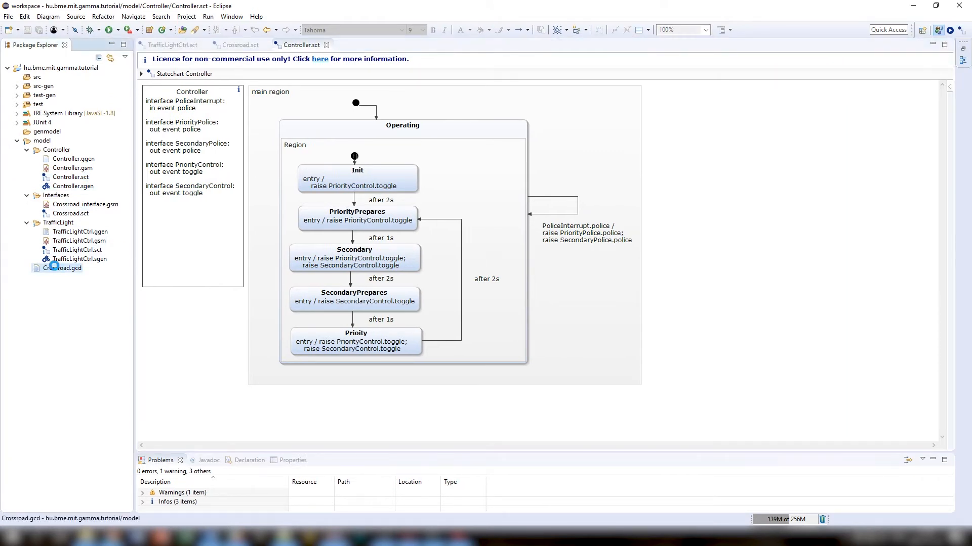
# Open Crossroad.gcd, which wires a controller and two traffic lights.
pyautogui.doubleClick(62, 268)
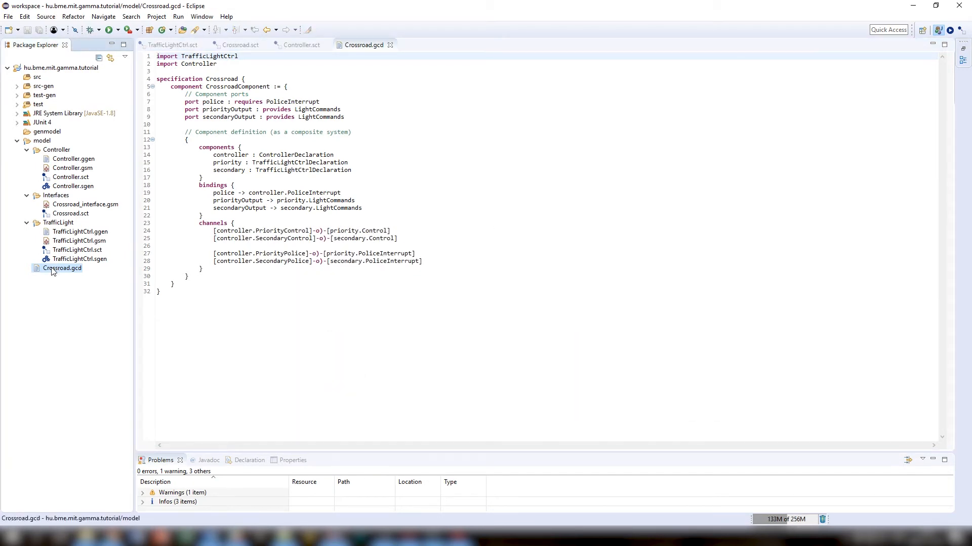
# Generate Java code for Crossroad.gcd via Gamma Commands > Generate Source Code.
pyautogui.rightClick(61, 267)
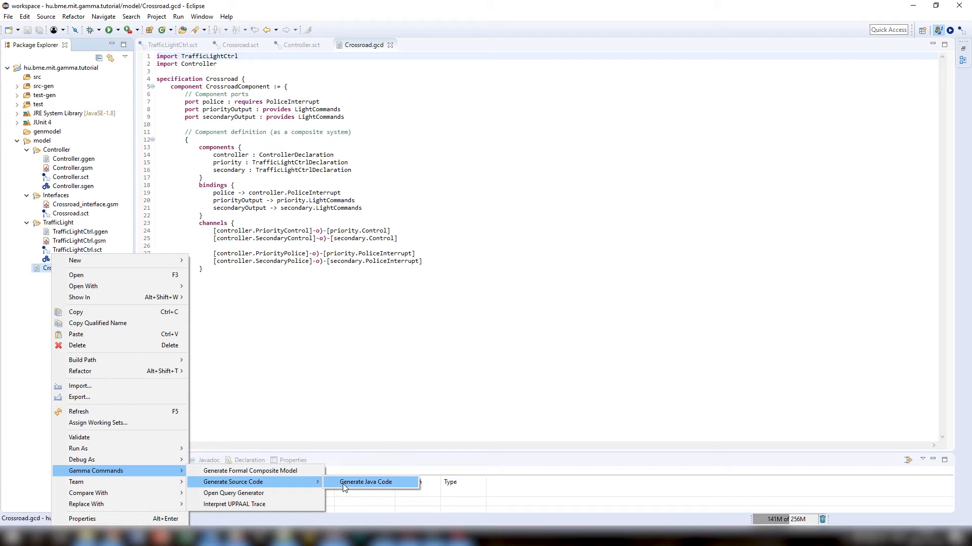
pyautogui.click(365, 483)
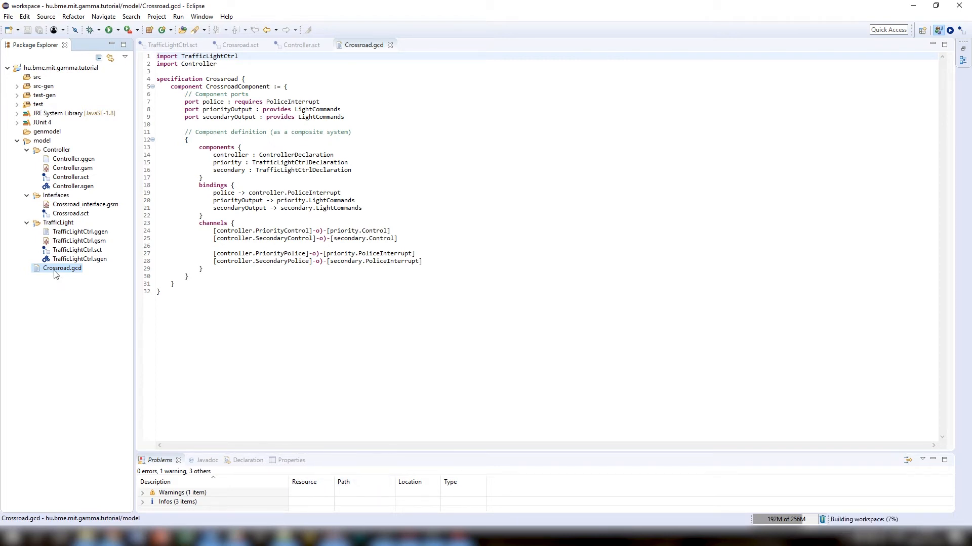
# Generate the formal composite model of Crossroad.gcd, creating Crossroad.q and Crossroad.xml.
pyautogui.rightClick(61, 268)
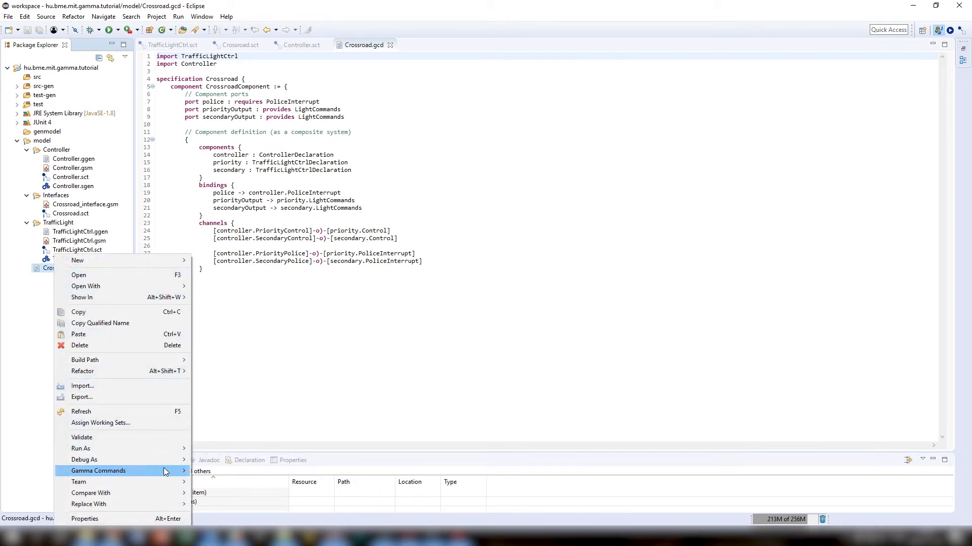
pyautogui.moveTo(97, 471)
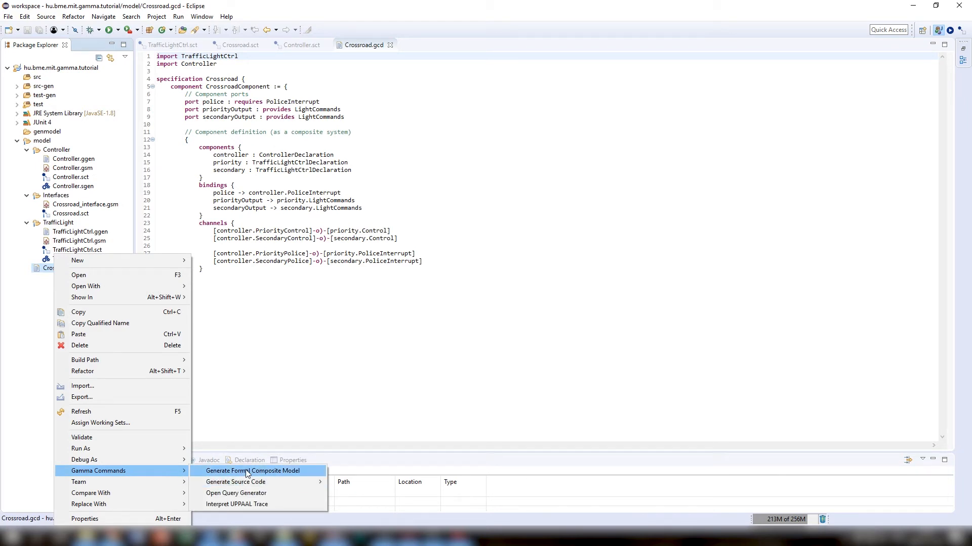
pyautogui.click(252, 471)
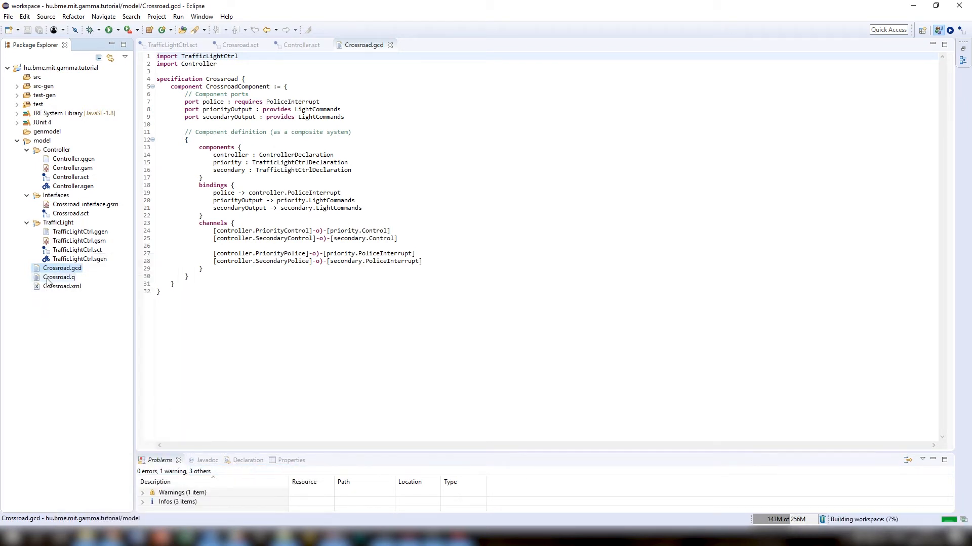
pyautogui.rightClick(61, 268)
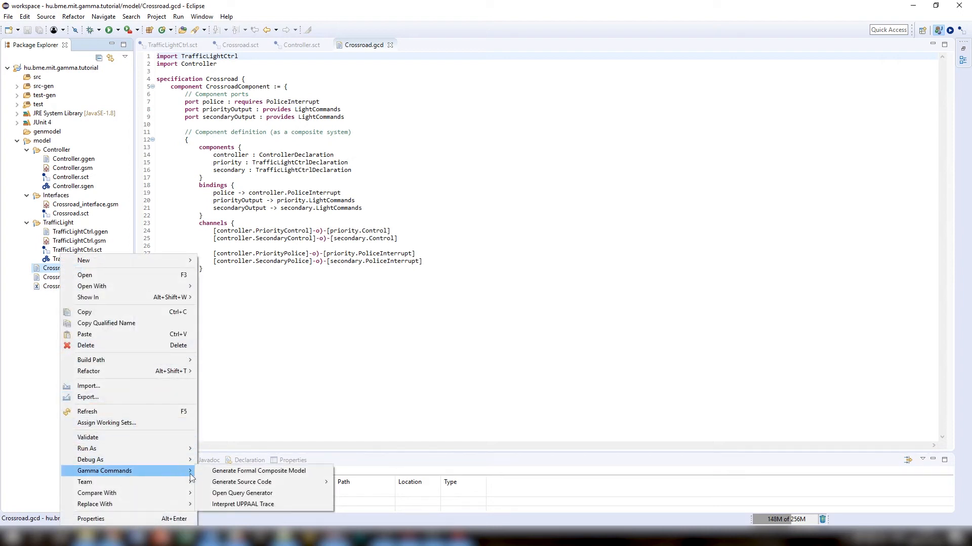
# Verify the Must always query !((priority.Green)&&(secondary.Green)), producing a failing counterexample.
pyautogui.click(242, 492)
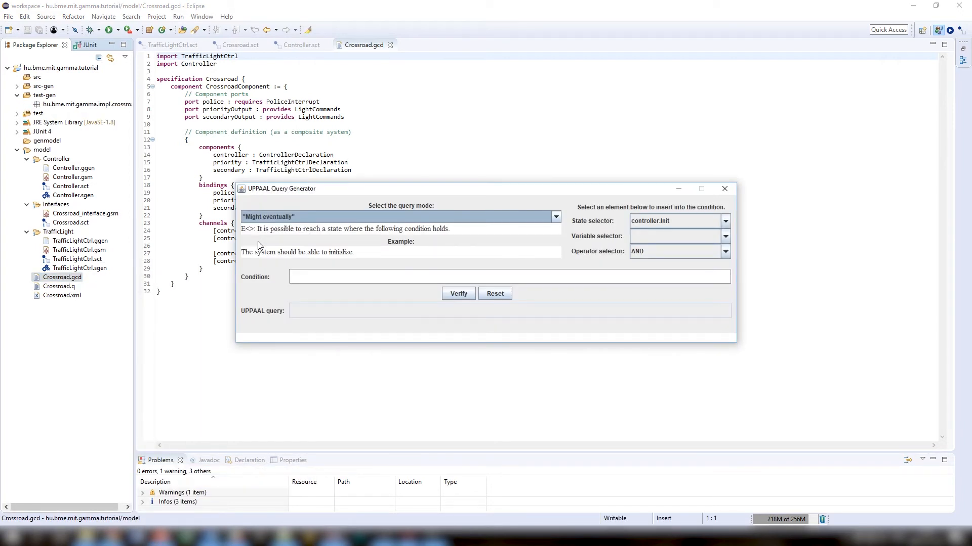
pyautogui.click(555, 216)
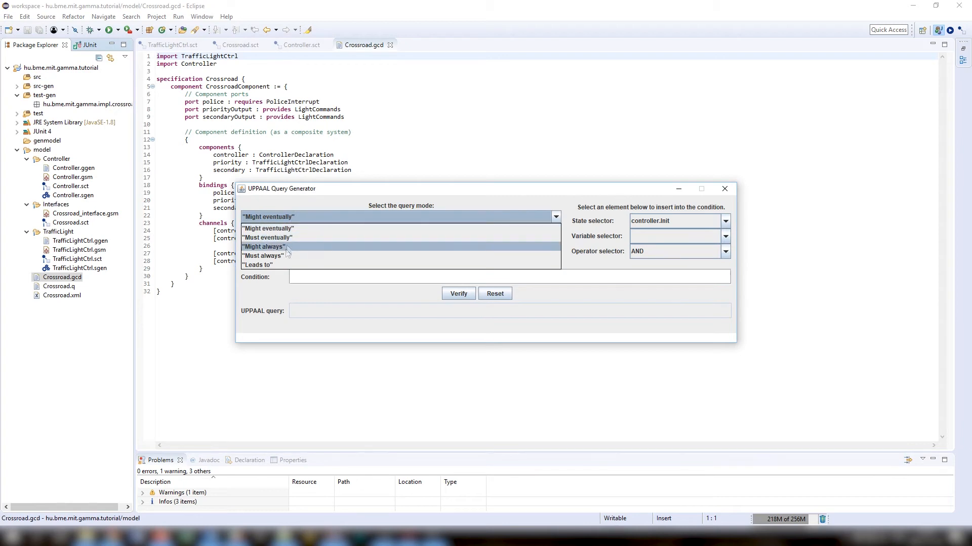
pyautogui.click(262, 256)
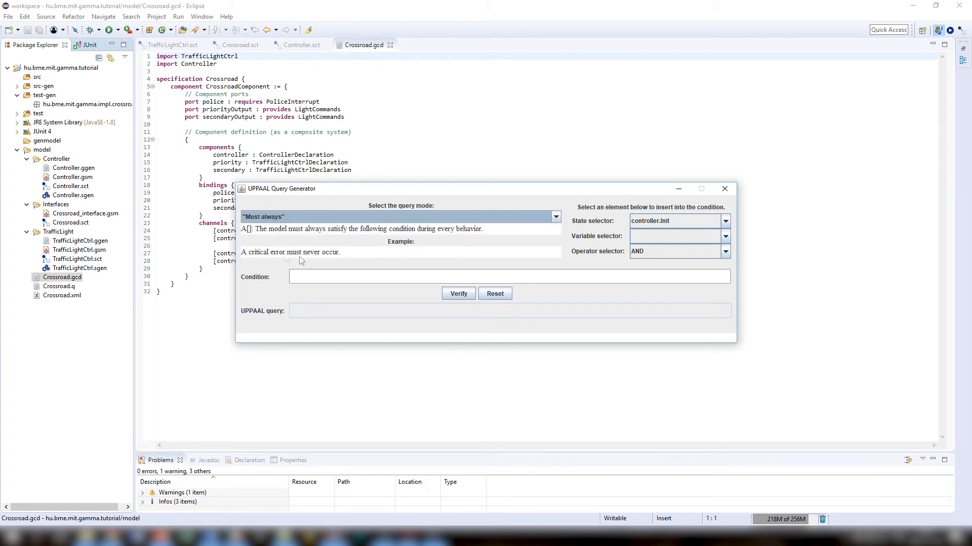
pyautogui.click(724, 252)
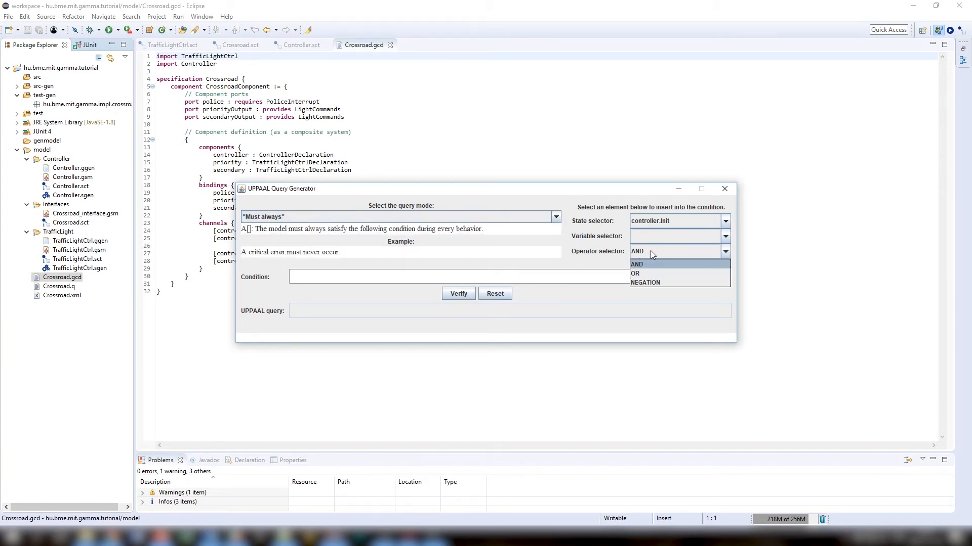
pyautogui.click(646, 282)
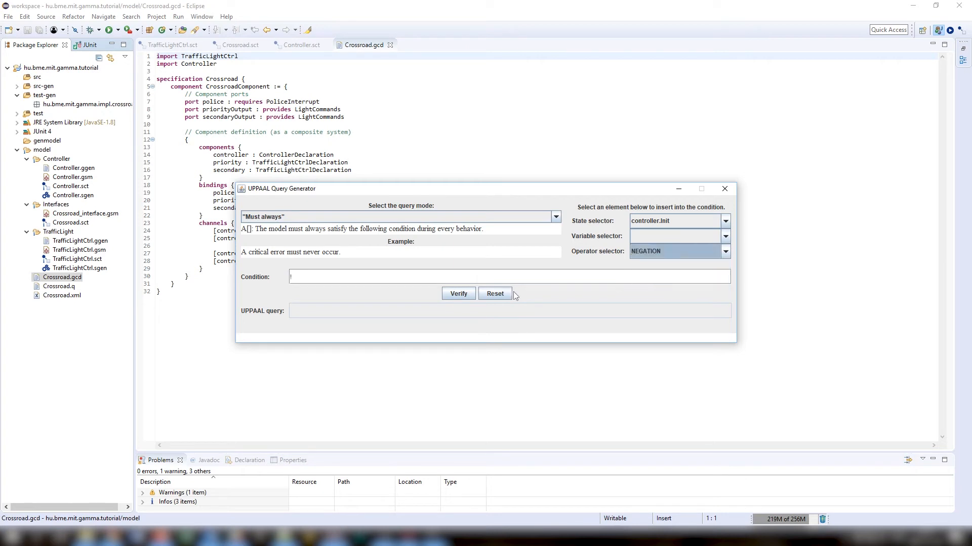
pyautogui.click(724, 221)
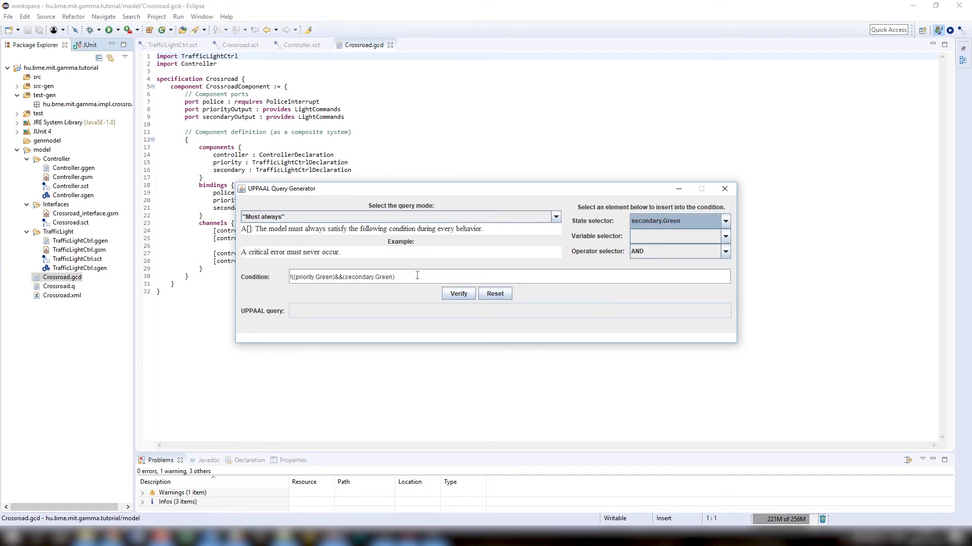
pyautogui.write(')')
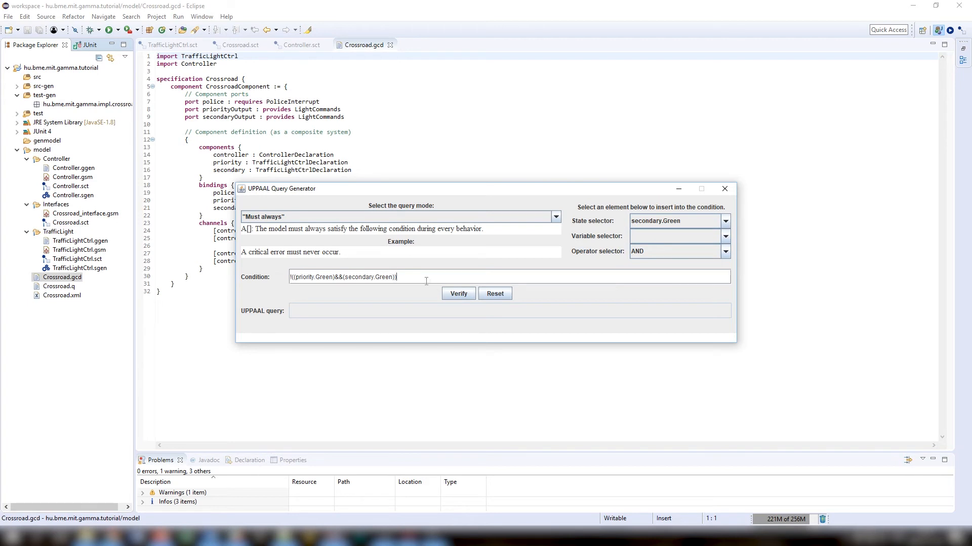
pyautogui.click(458, 293)
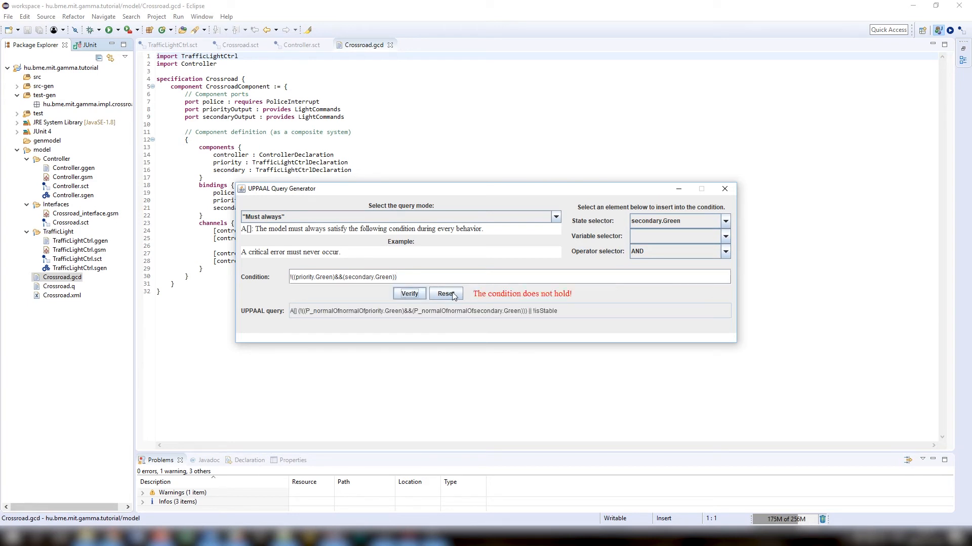
pyautogui.click(409, 294)
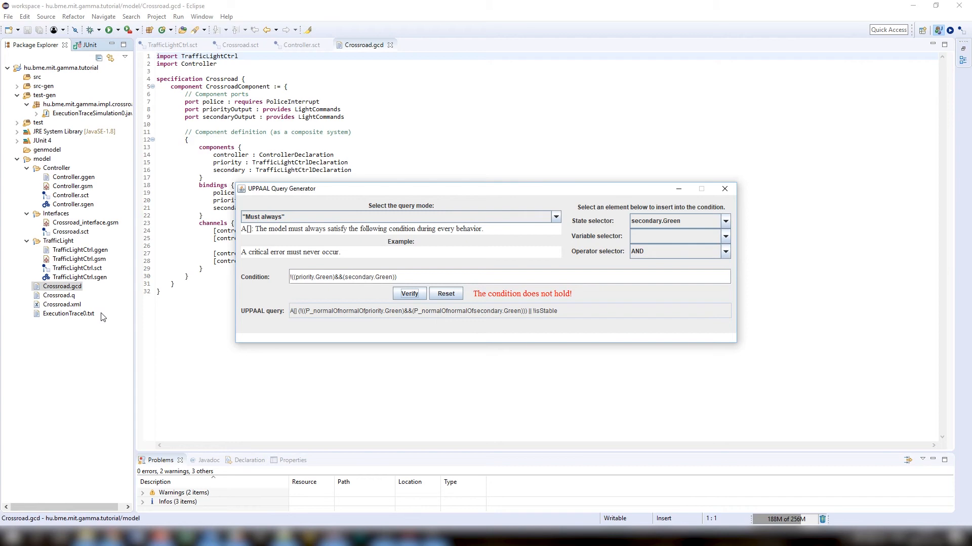
pyautogui.moveTo(759, 190)
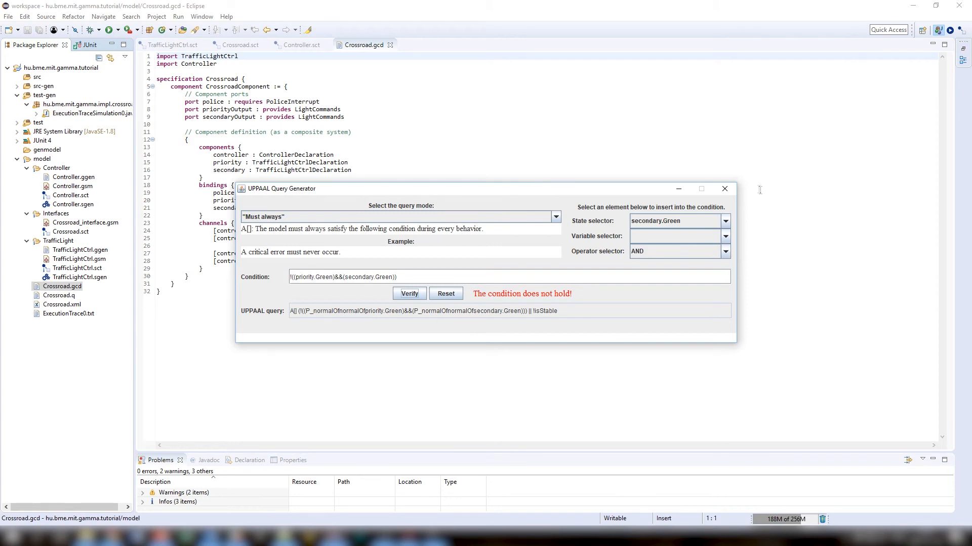
# Close the query generator and open ExecutionTrace0.txt and ExecutionTraceSimulation0.java.
pyautogui.click(724, 189)
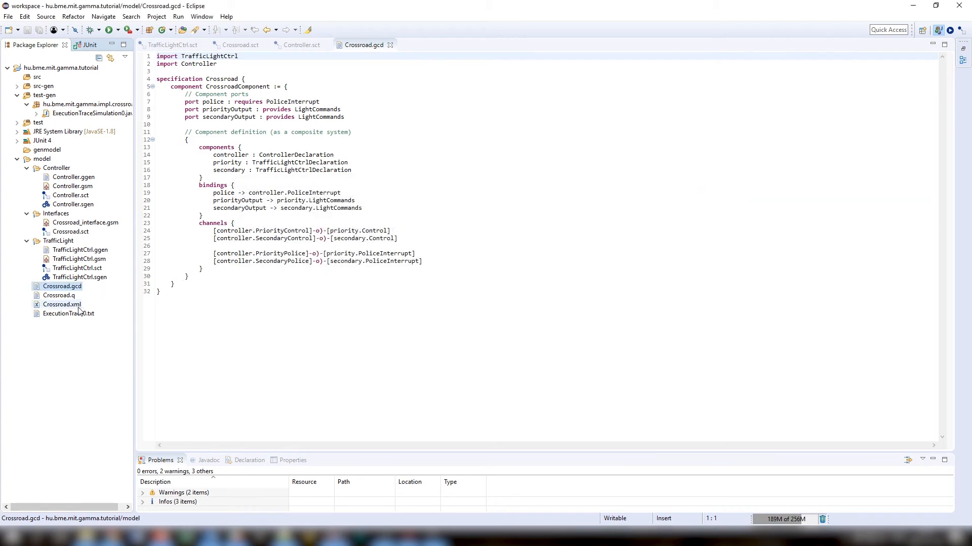
pyautogui.doubleClick(68, 314)
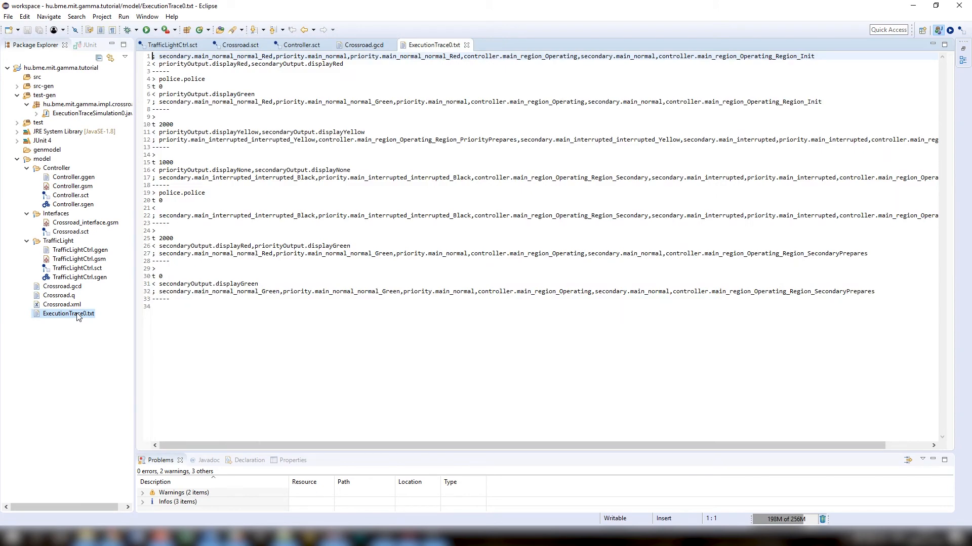
pyautogui.doubleClick(90, 114)
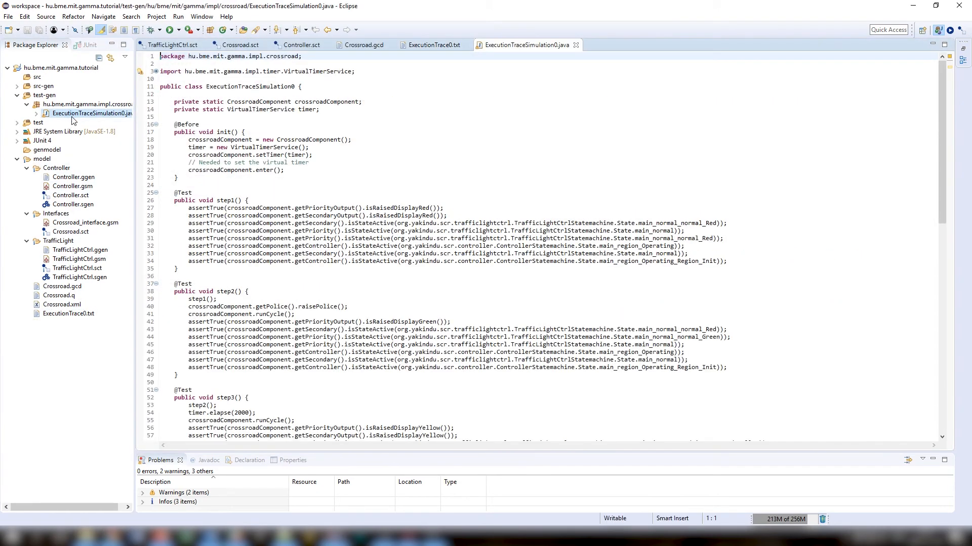
# Run ExecutionTraceSimulation0 as a JUnit test, passing all 7 steps.
pyautogui.scroll(-3)
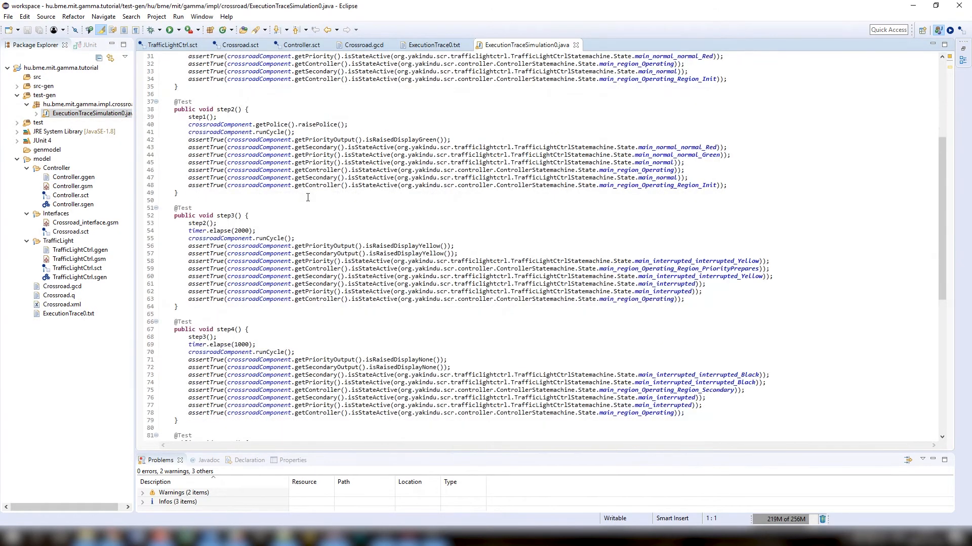
pyautogui.scroll(-3)
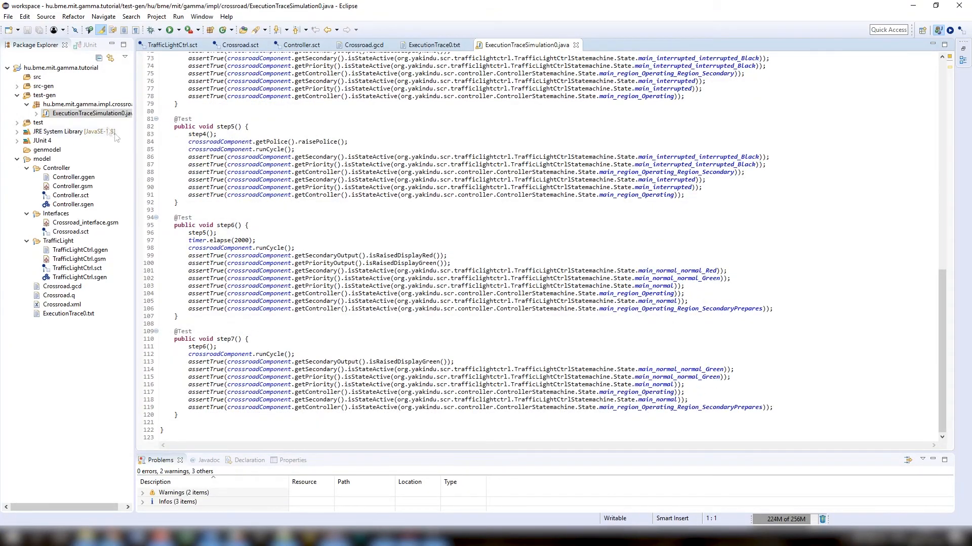
pyautogui.rightClick(90, 113)
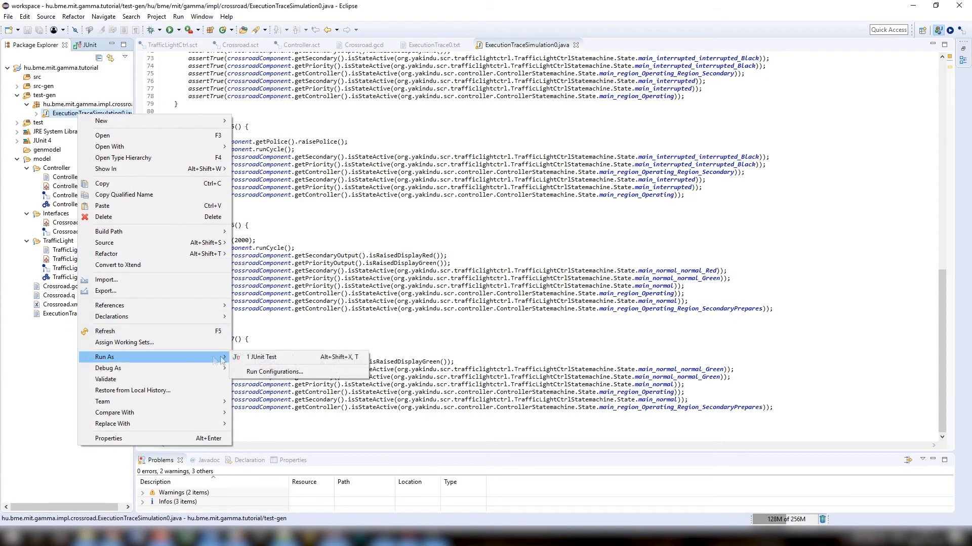
pyautogui.click(262, 357)
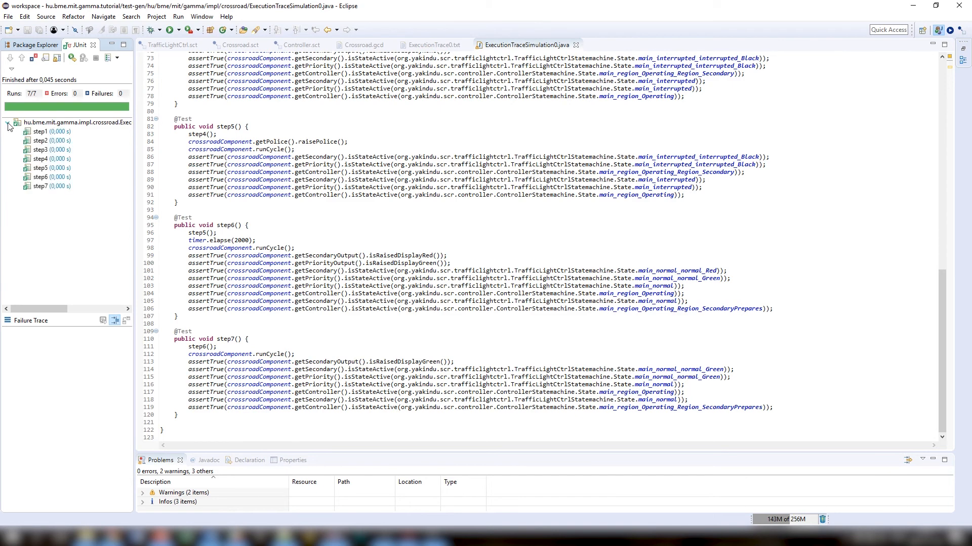